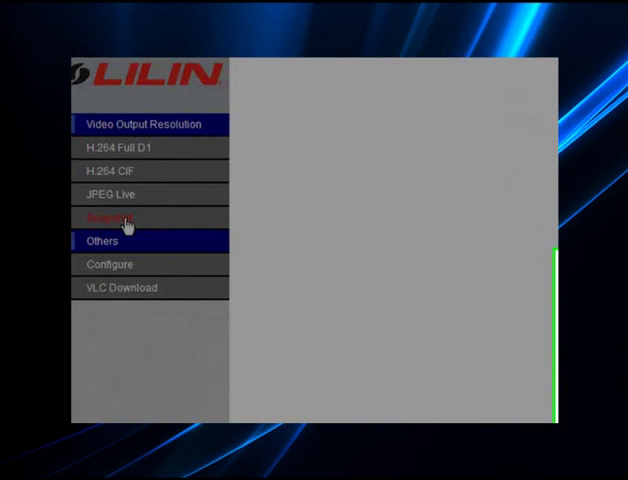
Take a camera snapshot and save the still image to My Pictures via Save Picture As
left_click(110, 217)
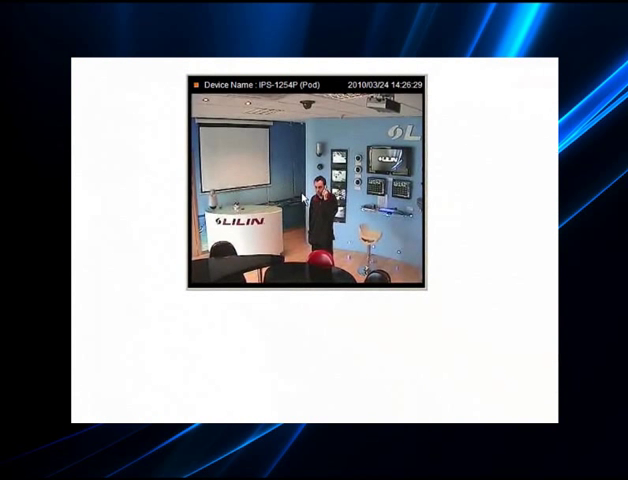
right_click(320, 200)
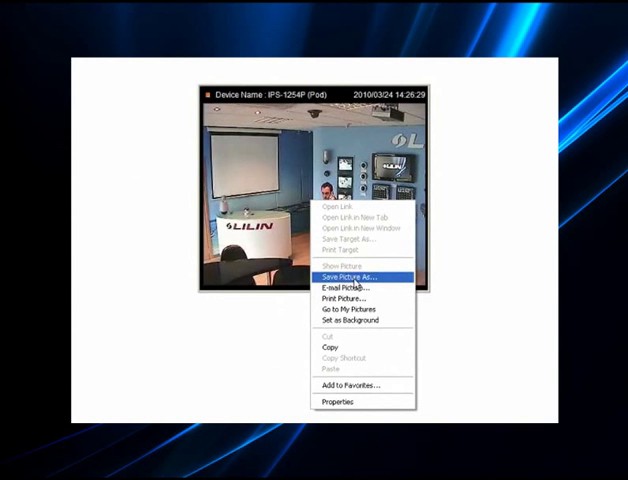
left_click(349, 271)
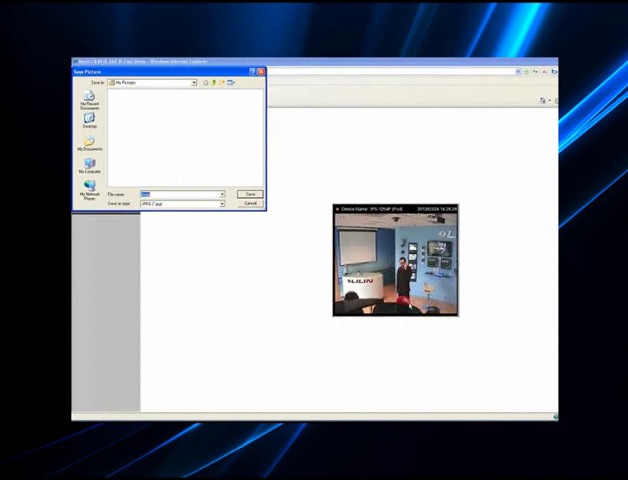
left_click(248, 203)
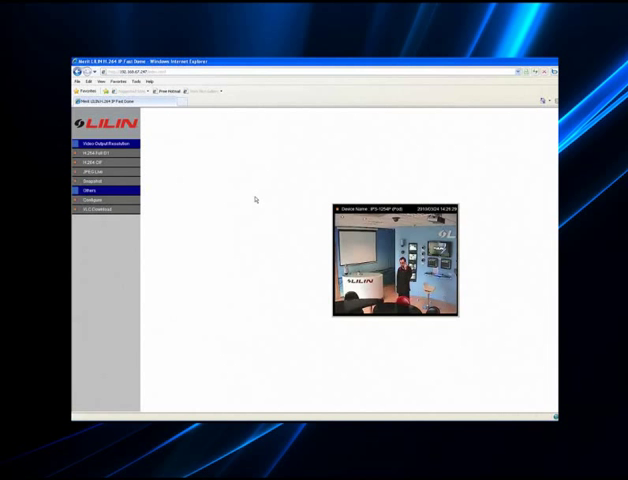